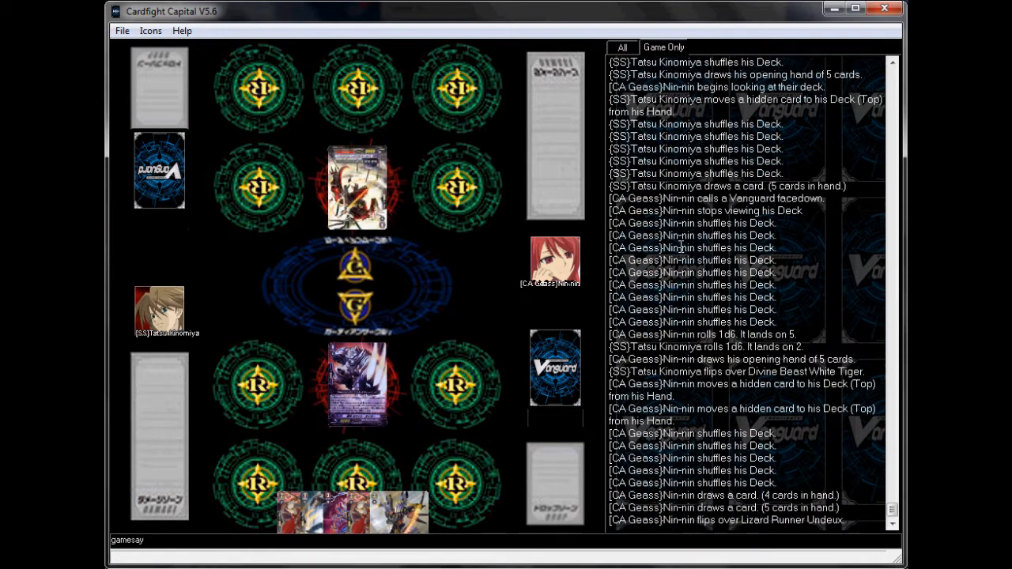
scroll(down, 3)
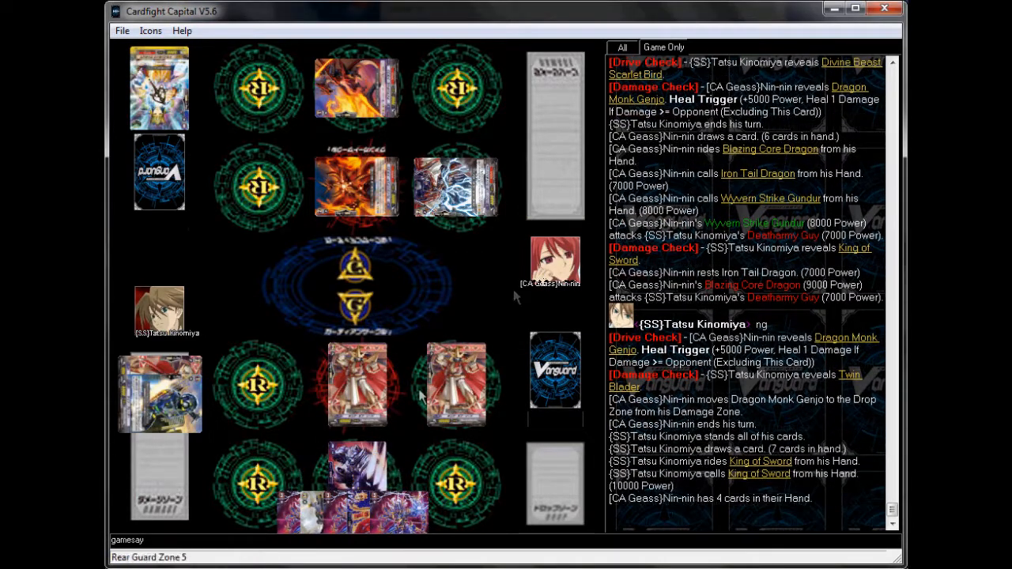
mouse_move(361, 506)
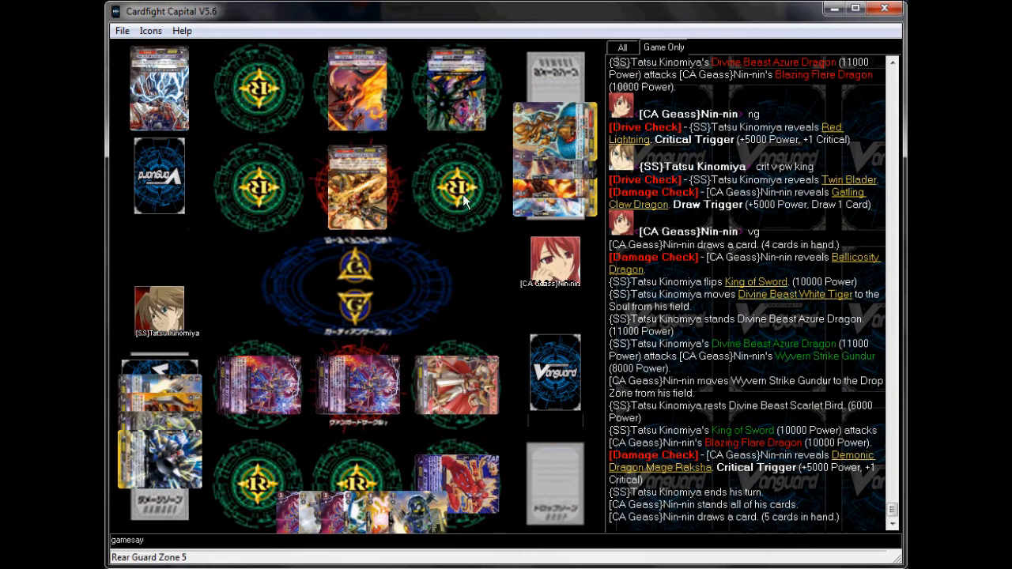
scroll(down, 3)
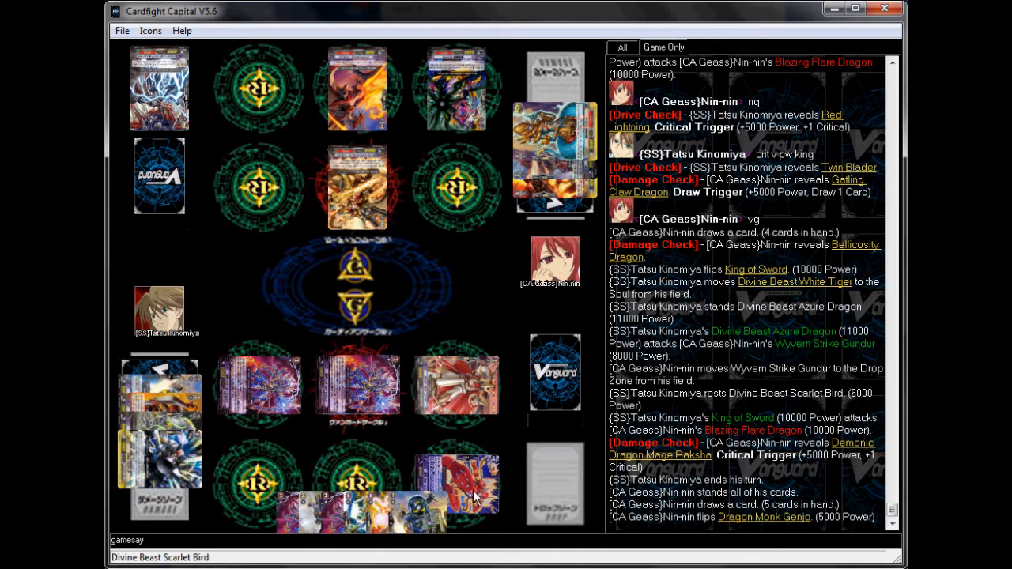